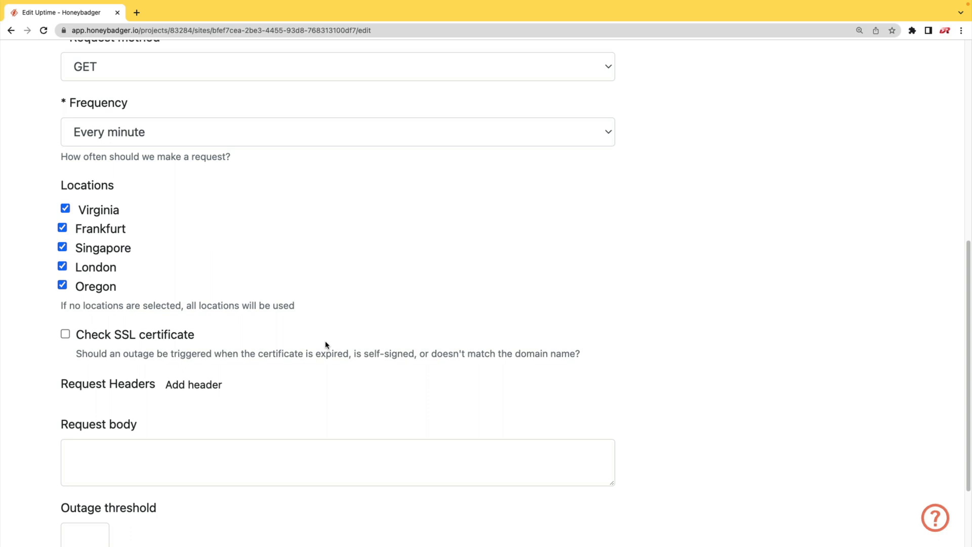
pyautogui.moveTo(223, 340)
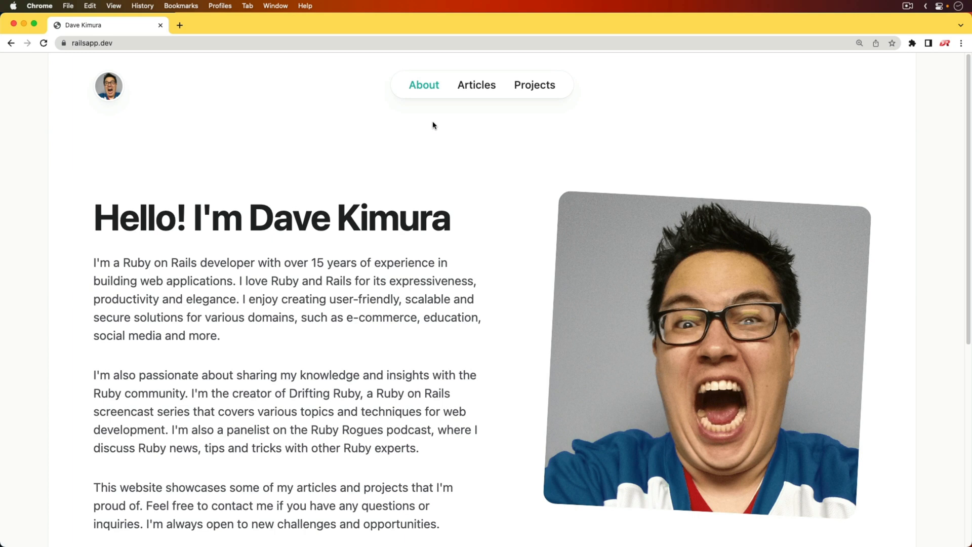
pyautogui.moveTo(476, 85)
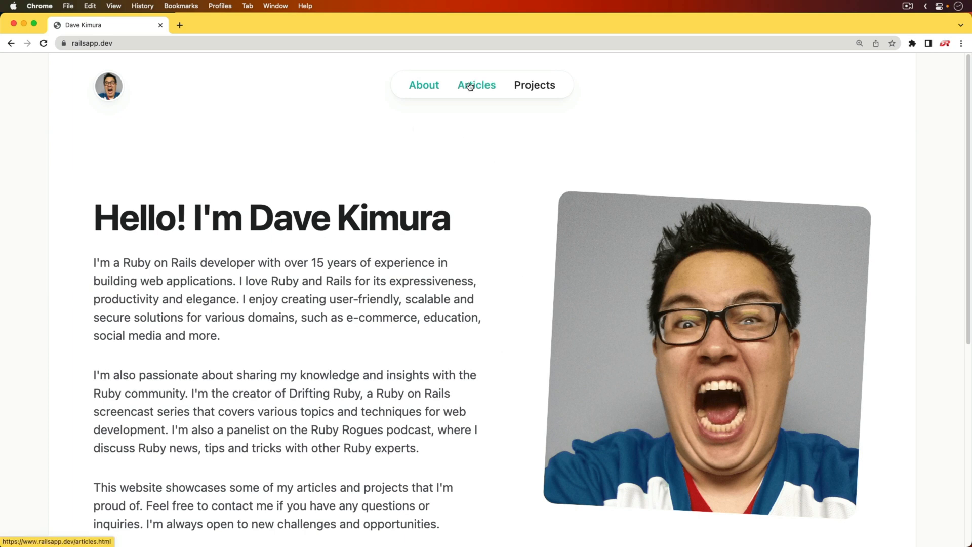
# Step: Browse to the Articles page and read the 'Docker Builds are slow on M1' post
pyautogui.click(476, 85)
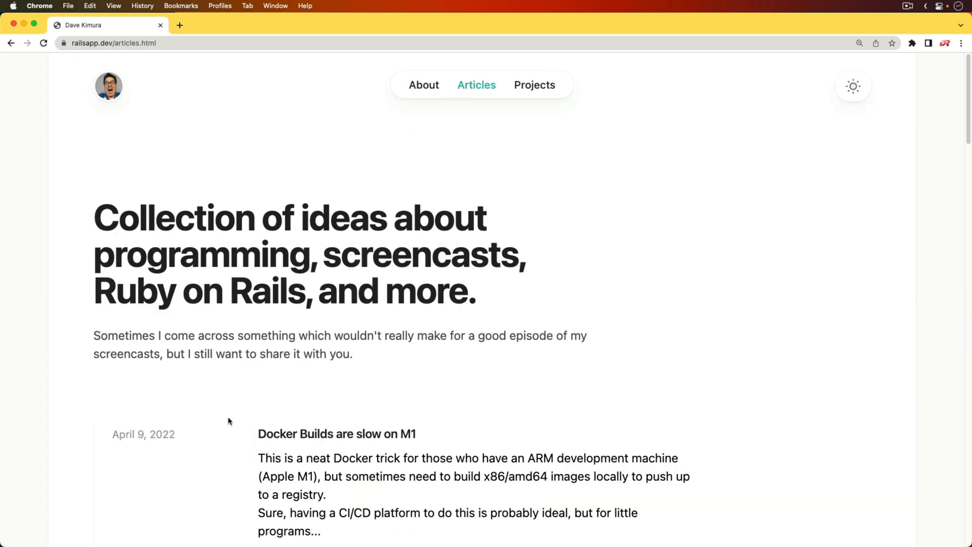
pyautogui.click(336, 434)
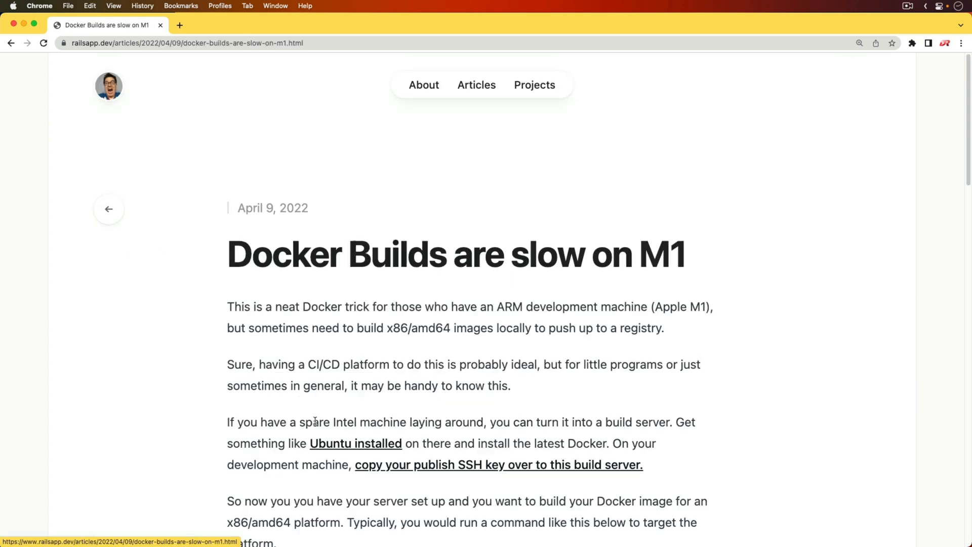
pyautogui.scroll(-3)
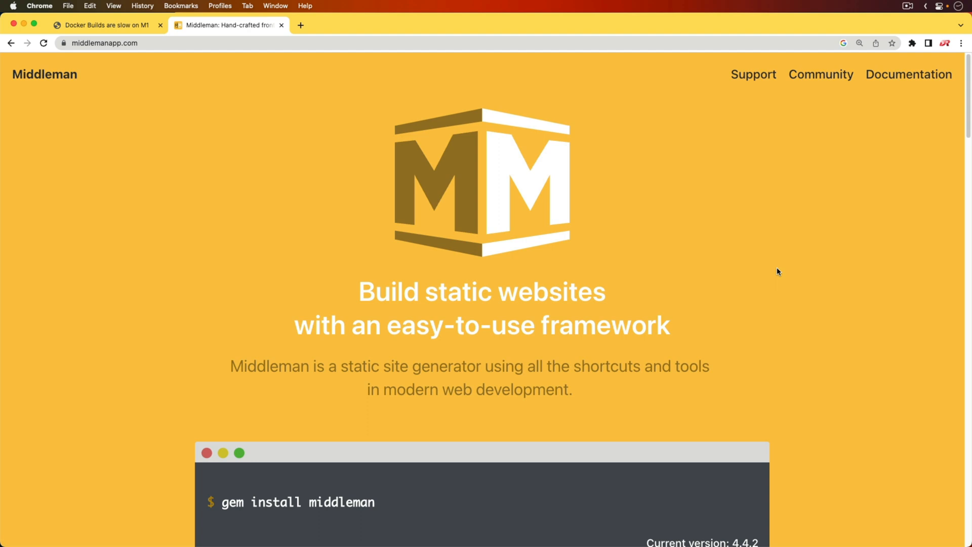
pyautogui.moveTo(87, 17)
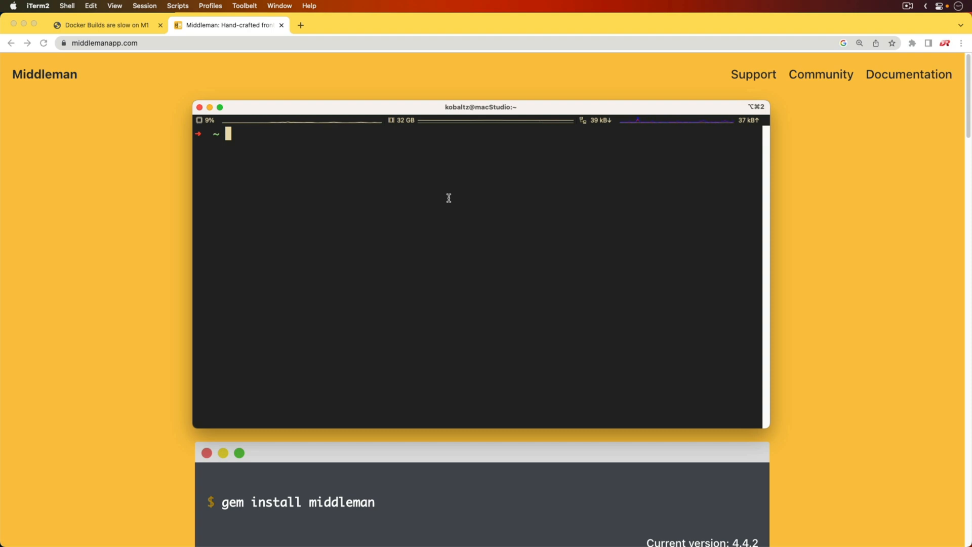
# Step: Run 'gem install middleman' to install Middleman 4.4.3
pyautogui.write('gem install middleman')
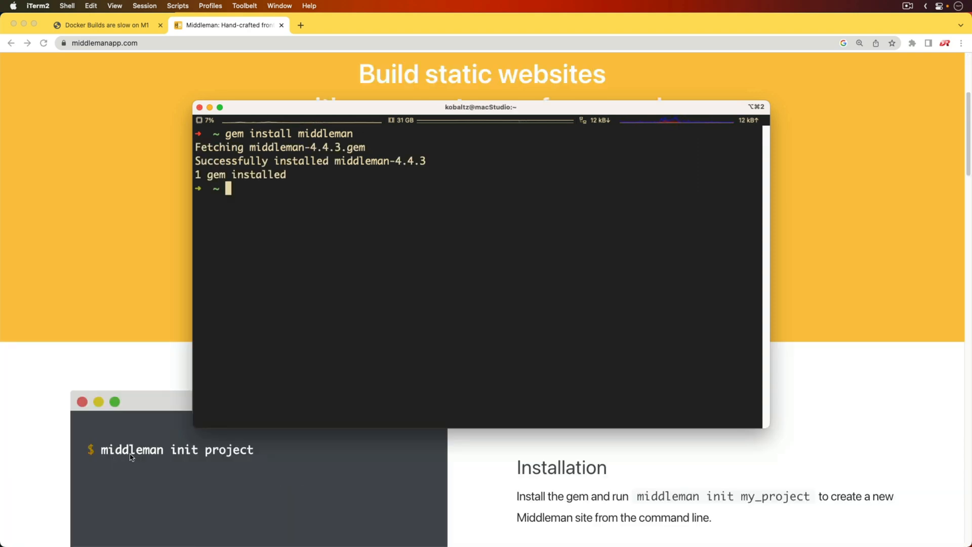
pyautogui.moveTo(237, 453)
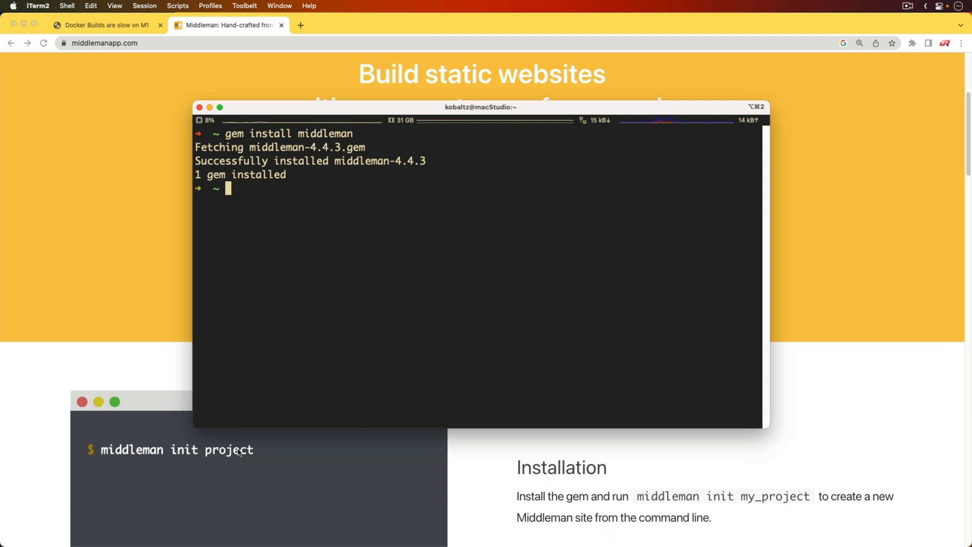
pyautogui.moveTo(408, 274)
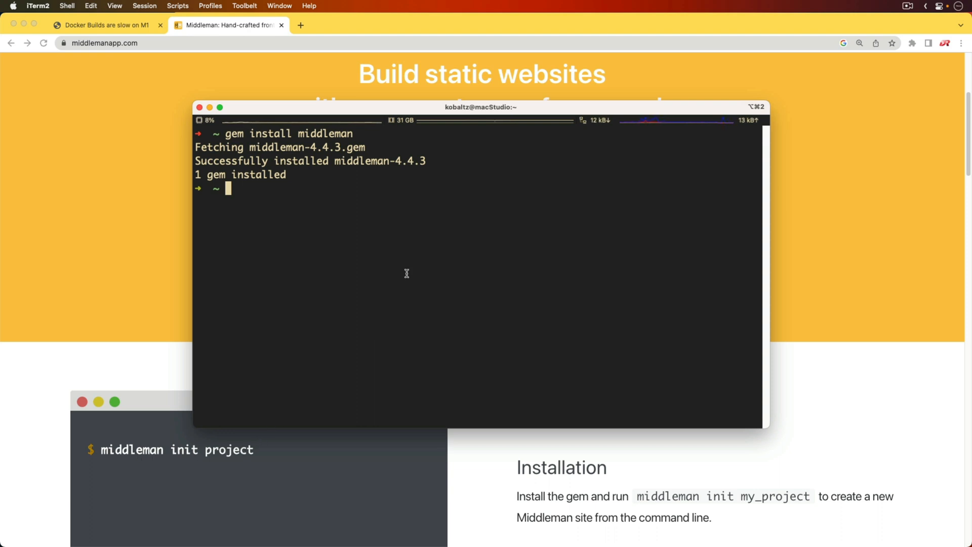
# Step: Enter 'middleman init template --template=blog' at the prompt without running it yet
pyautogui.write('middleman')
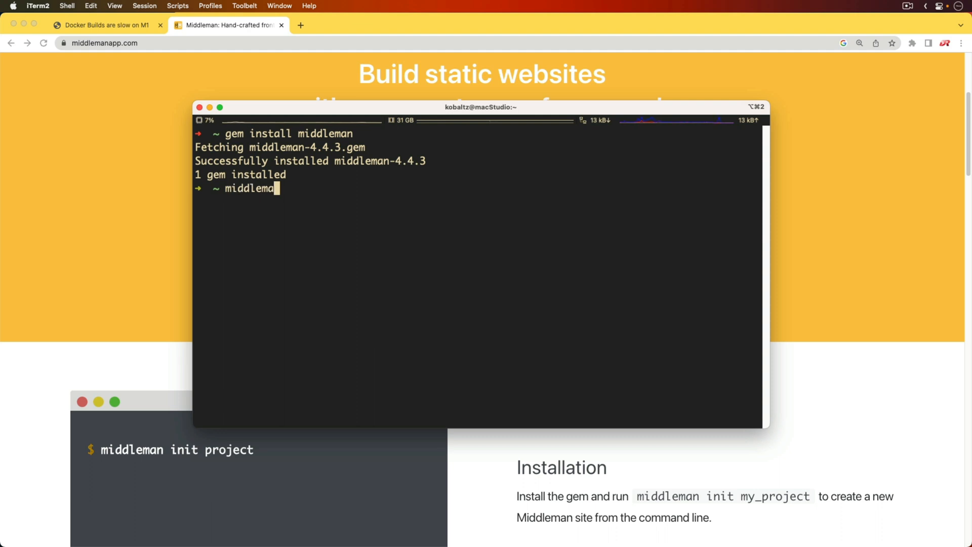
pyautogui.write('init te')
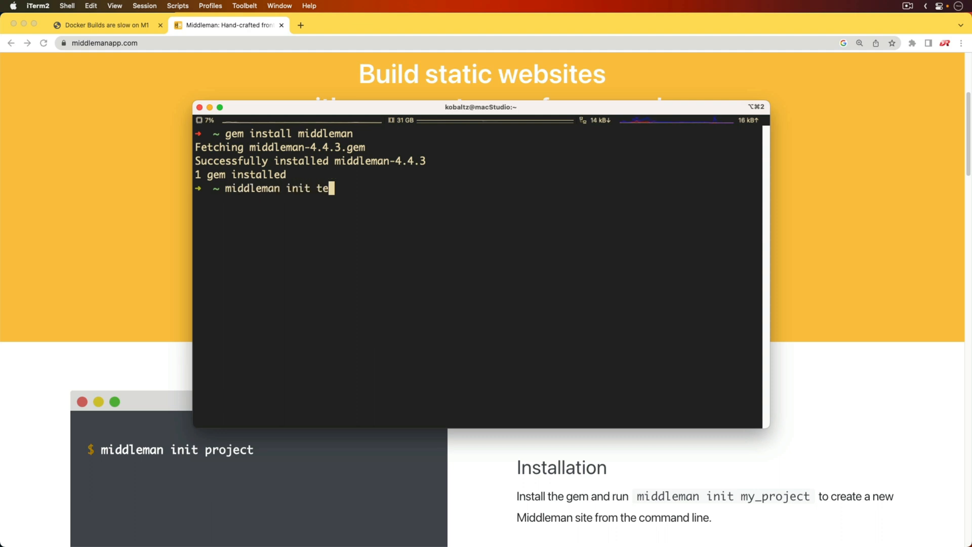
pyautogui.write('mplate --')
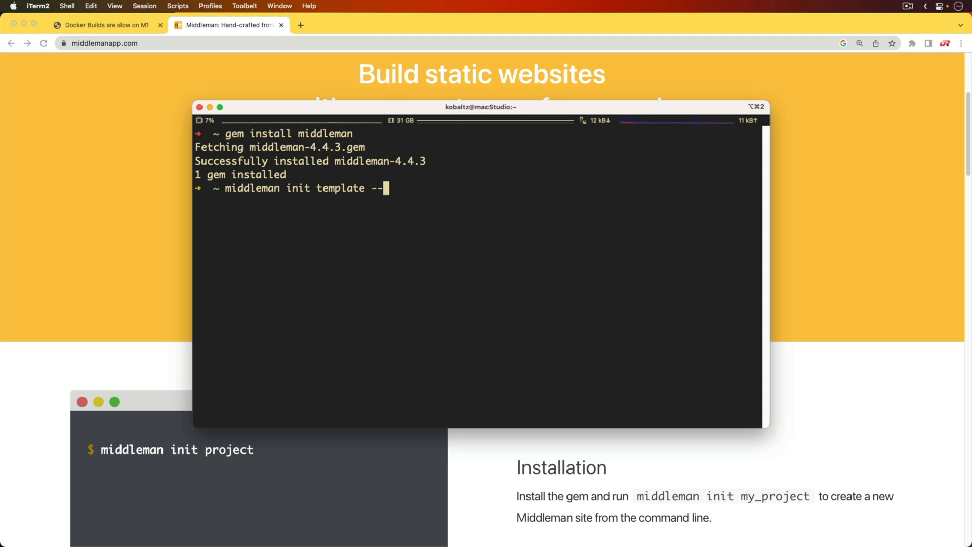
pyautogui.write('template=')
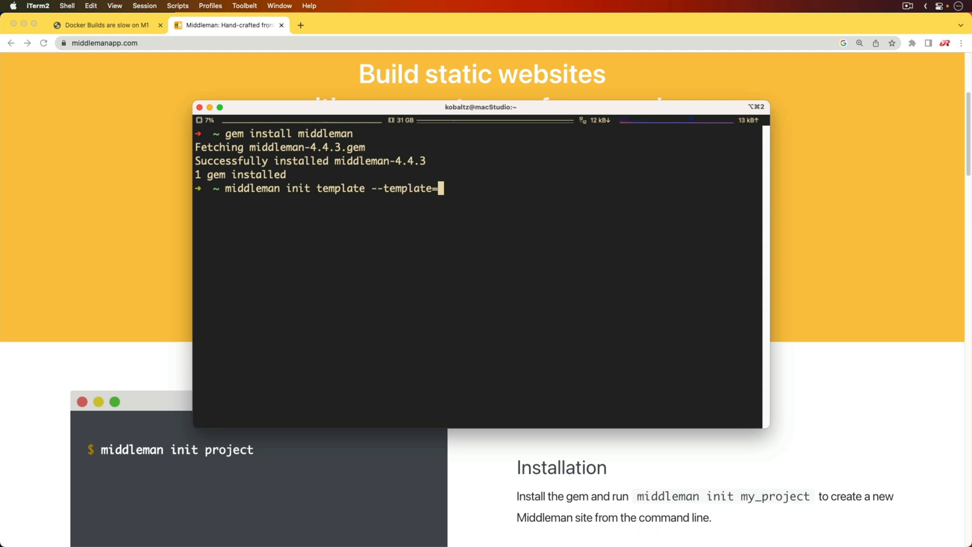
pyautogui.write('blog')
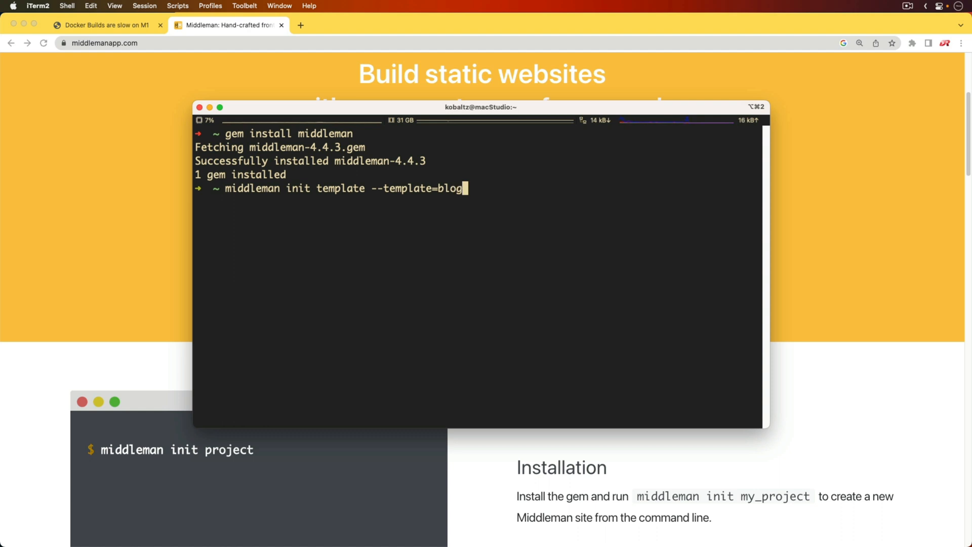